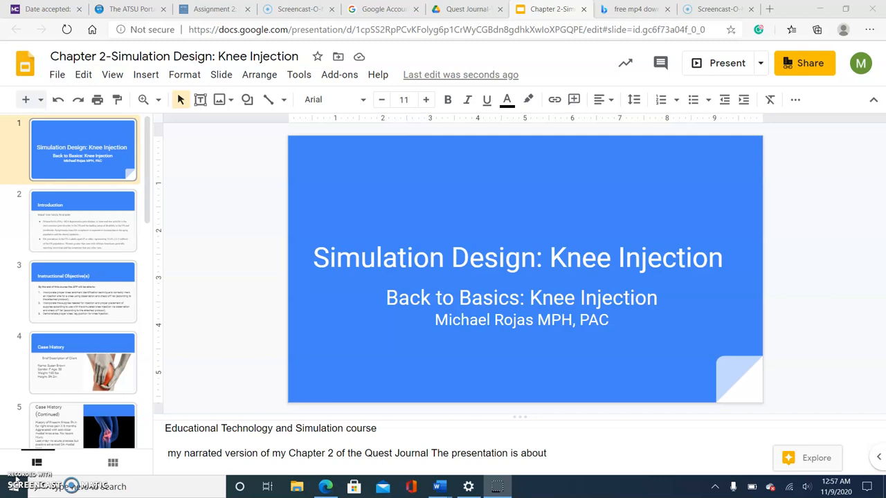
- Show the Introduction slide with its osteoarthritis 'What you need to know' points
{"action": "left_click", "coordinate": [83, 220]}
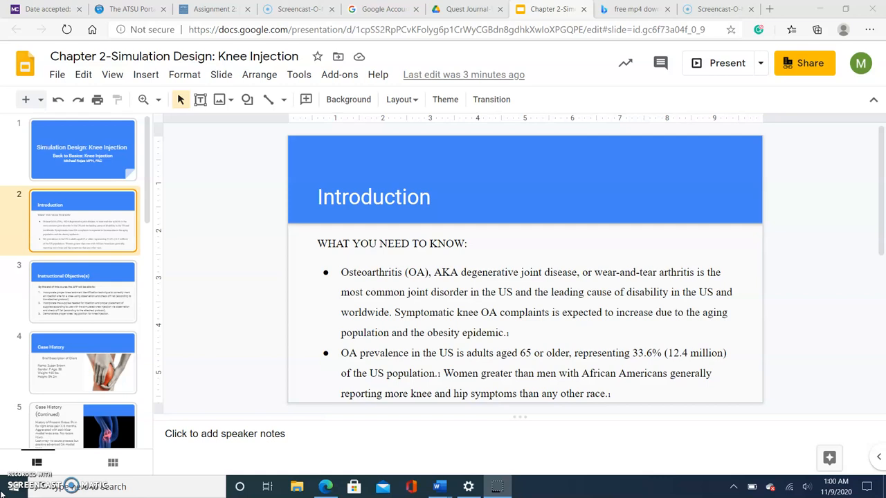
- Show the Instructional Objective(s) slide listing the three knee injection objectives
{"action": "left_click", "coordinate": [83, 291]}
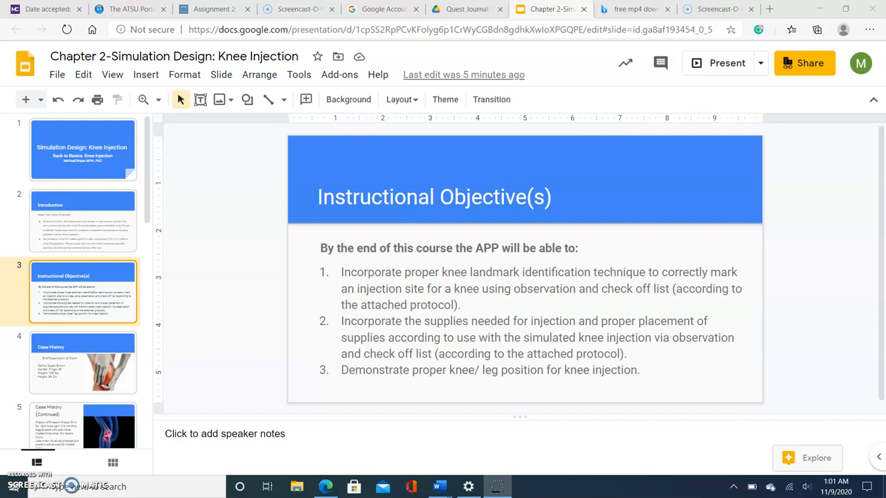
{"action": "left_click", "coordinate": [83, 327]}
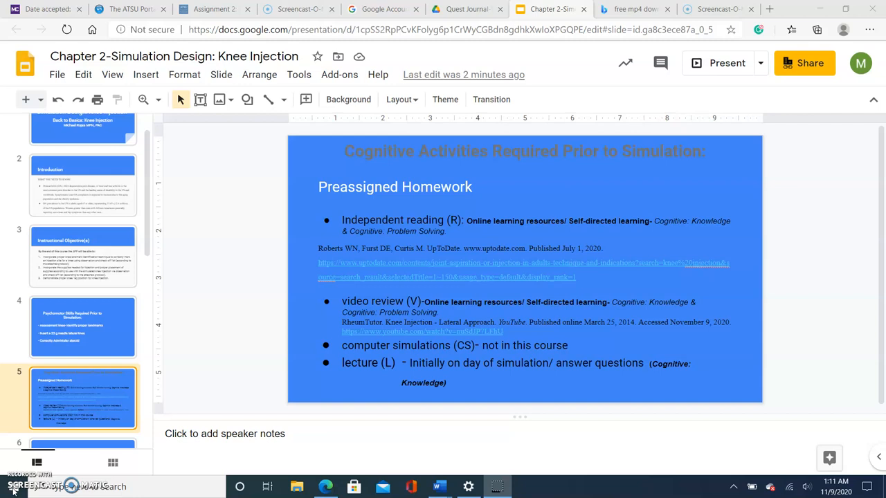
- Show slide 6, the fidelity checklist covering setting, manikin, props, equipment and documentation
{"action": "left_click", "coordinate": [83, 177]}
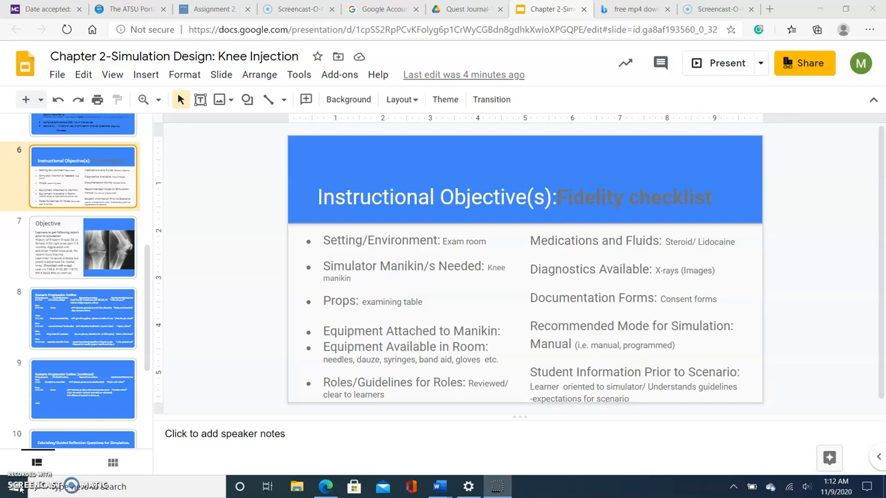
- Show the Objective slide with patient history and knee x-rays, then move on to the next slide
{"action": "left_click", "coordinate": [83, 246]}
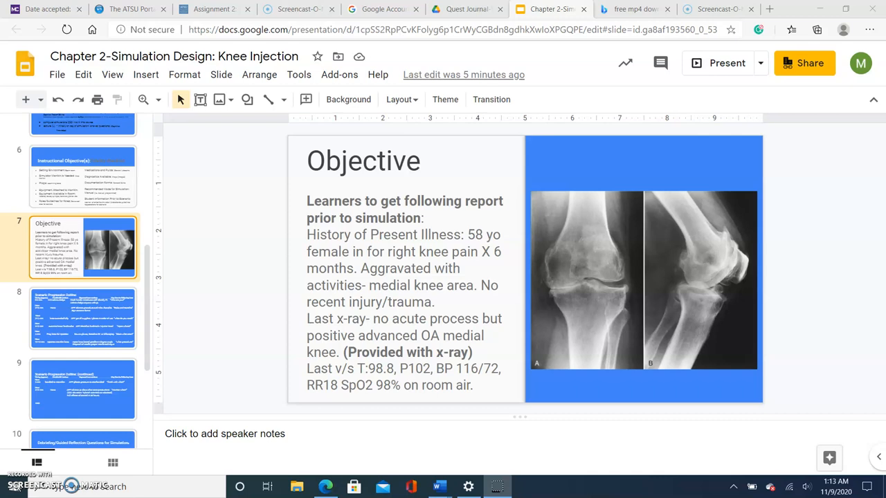
{"action": "left_click", "coordinate": [82, 325]}
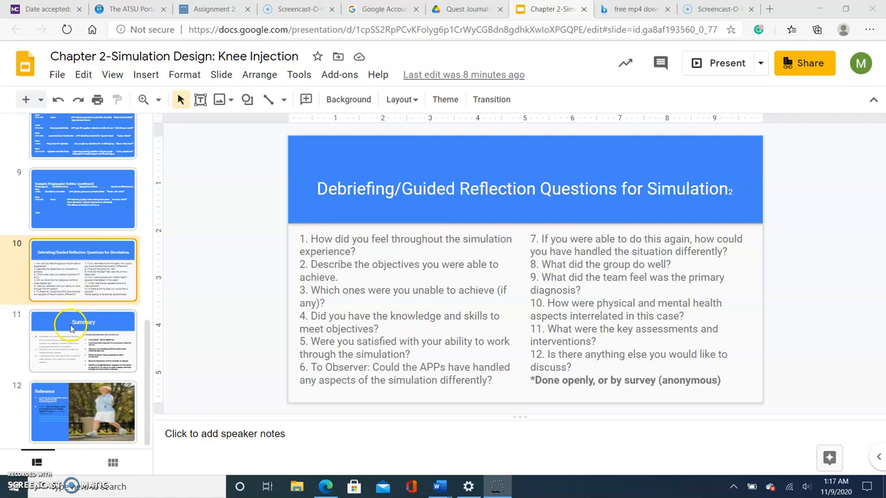
- Show slide 11, the Summary recapping osteoarthritis, knee injection and well-planned simulations
{"action": "left_click", "coordinate": [83, 341]}
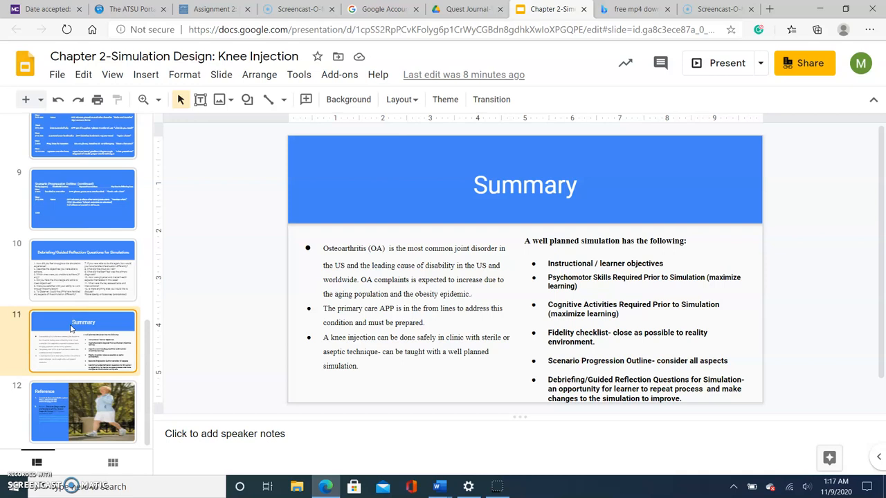